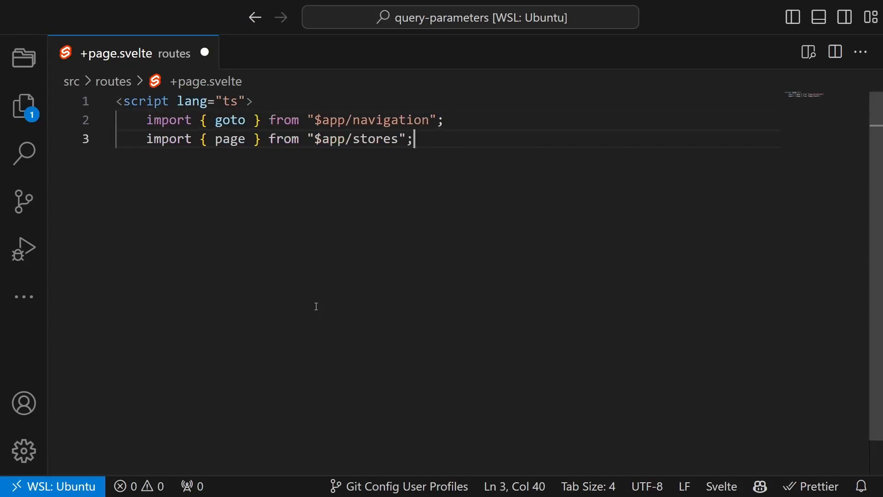
- Add a searchParams constant for docs=false&page=1 and a go() function that randomises docs
{"action": "key", "text": "enter"}
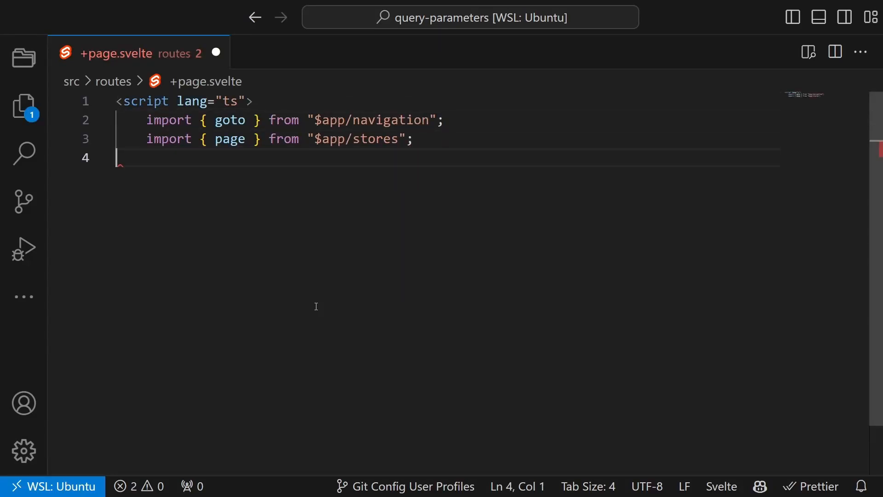
{"action": "type", "text": "const searchParams = new URLSearchParams(\"docs=false&page=1\");"}
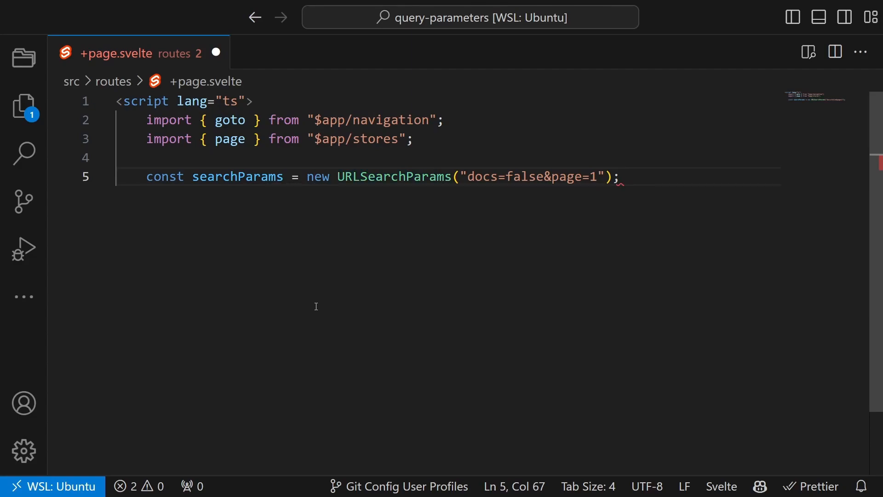
{"action": "key", "text": "Enter"}
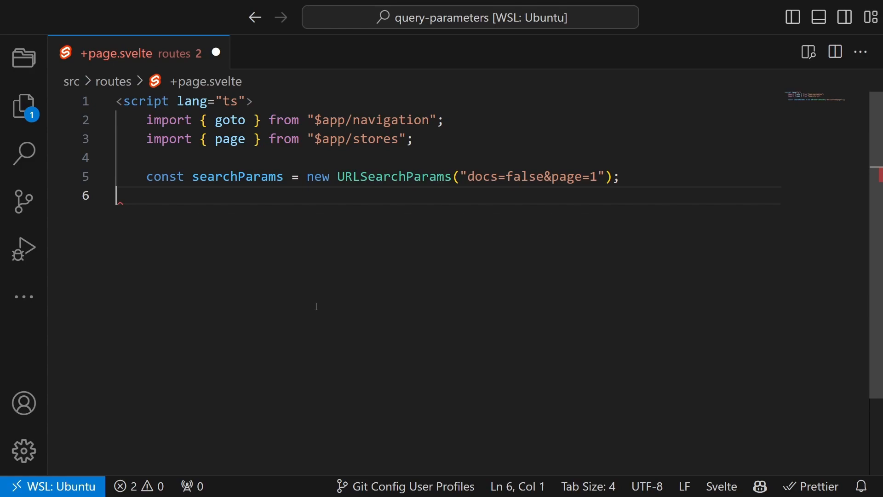
{"action": "type", "text": "function go() {"}
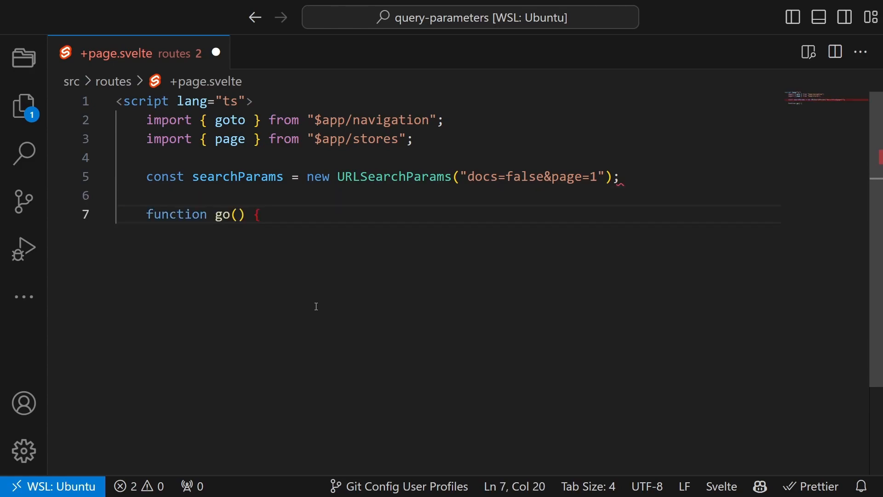
{"action": "type", "text": "searchParams.set(\"docs\", Math.random() > 0.5 ? \"true\" : \"false\");"}
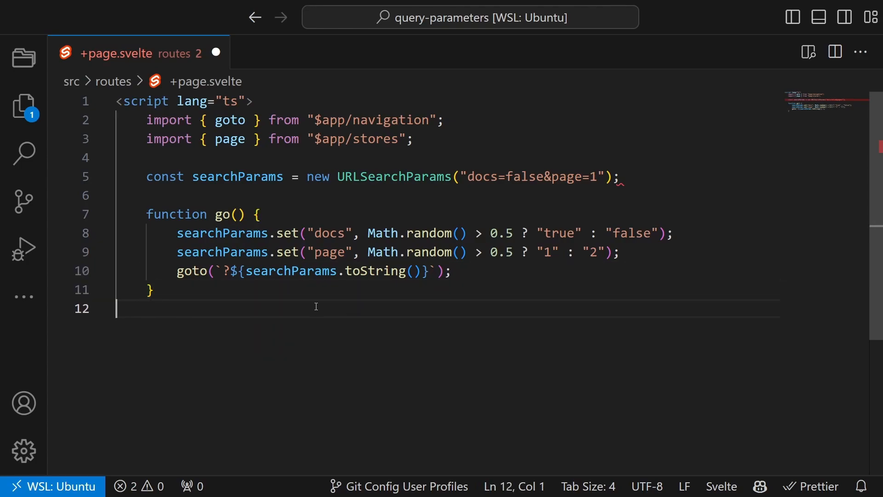
- Add reactive docs and site statements read from the page URL's search parameters
{"action": "type", "text": "$: docs = $page.url.searchParams.get(\"docs\") === \"true\";"}
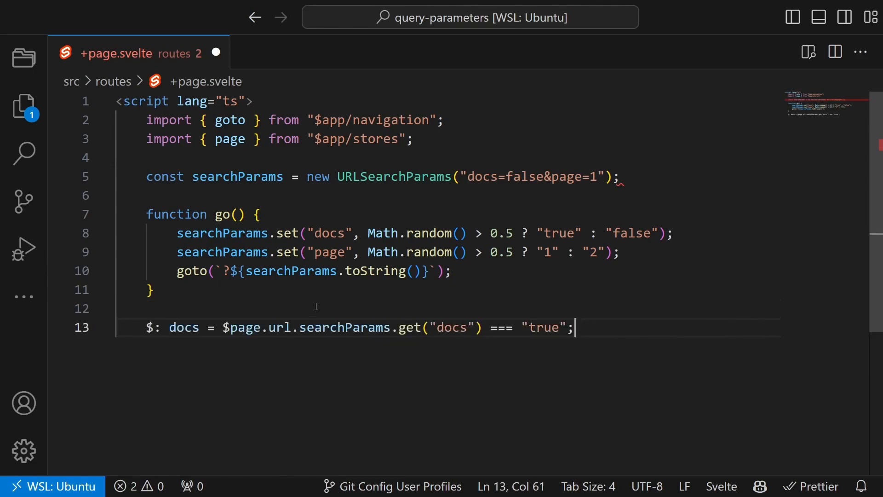
{"action": "type", "text": "$: site = parseInt($page.url.searchParams.get(\"page\")?.toString() || \"0\");"}
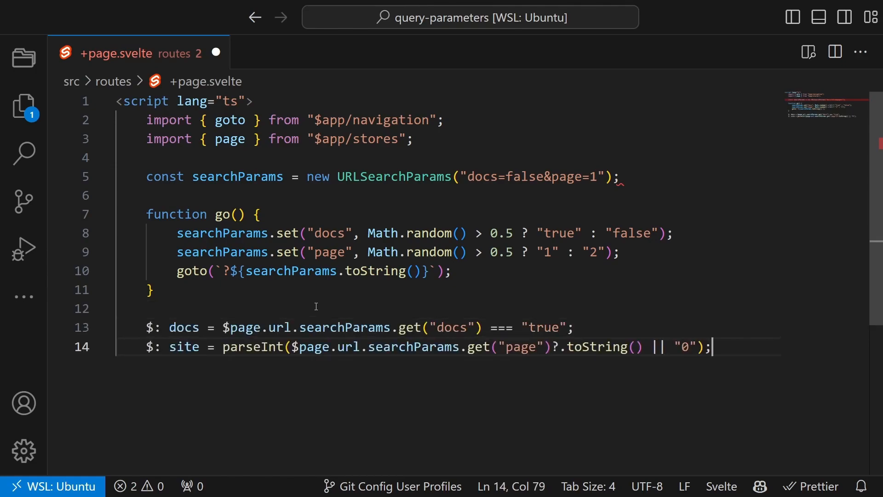
{"action": "key", "text": "ctrl+a"}
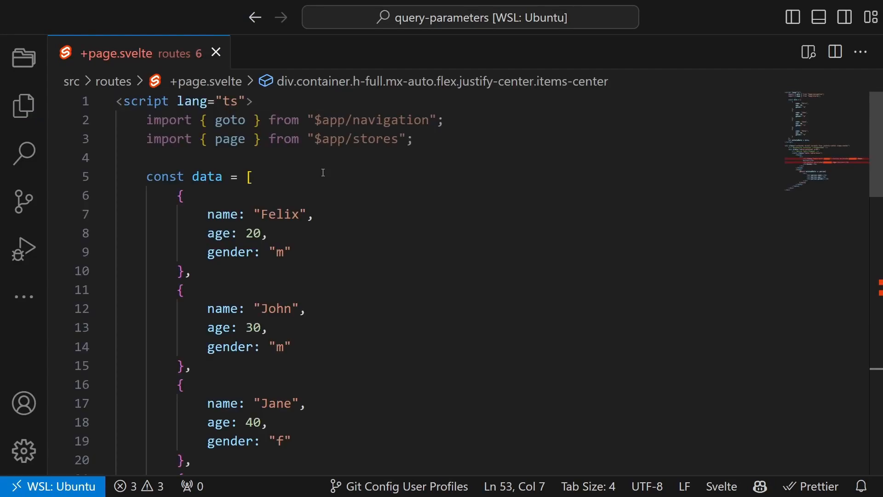
- Scroll through the file to review the people data, mutatedData and the Name/Age/Gender table
{"action": "scroll", "scroll_direction": "down", "scroll_amount": 3}
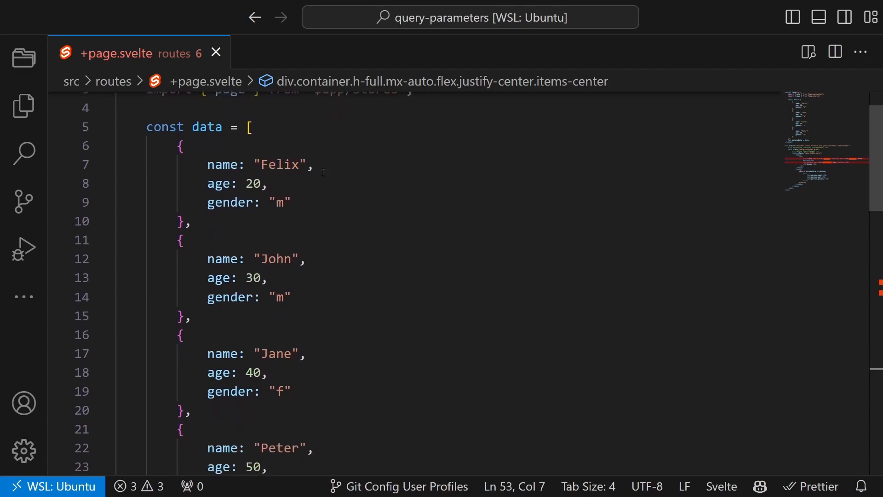
{"action": "scroll", "scroll_direction": "down", "scroll_amount": 3}
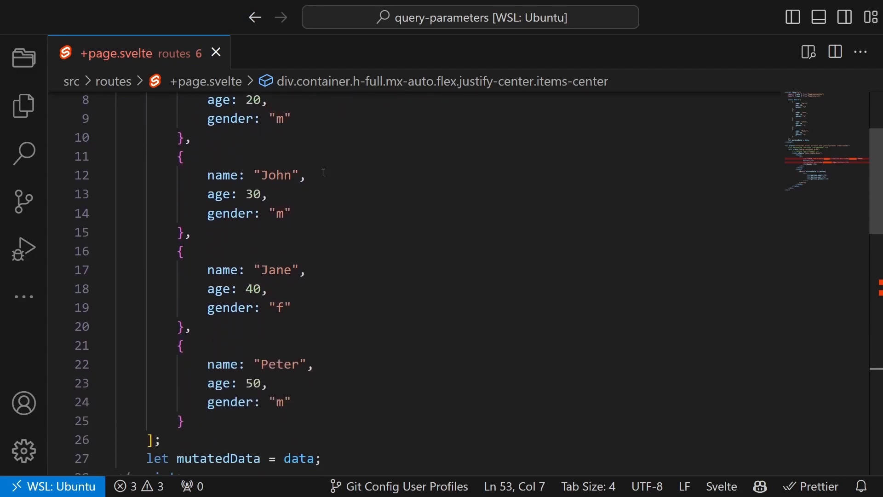
{"action": "scroll", "scroll_direction": "down", "scroll_amount": 3}
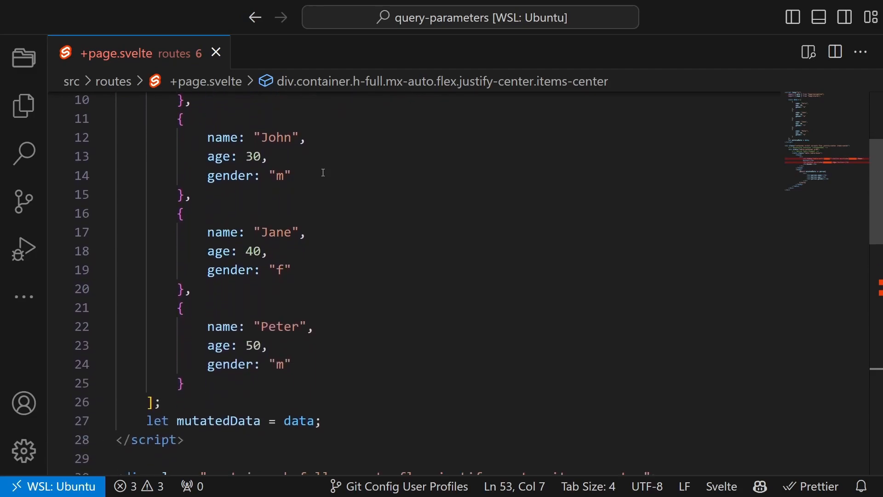
{"action": "scroll", "scroll_direction": "down", "scroll_amount": 3}
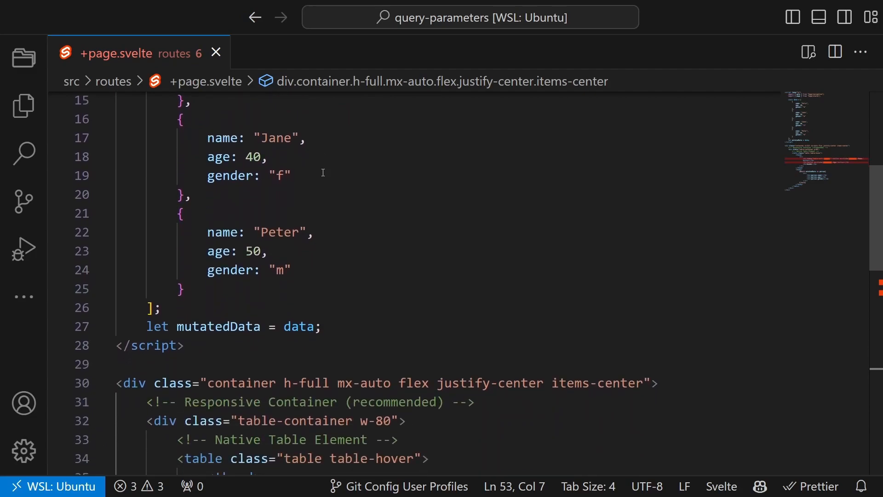
{"action": "scroll", "scroll_direction": "down", "scroll_amount": 3}
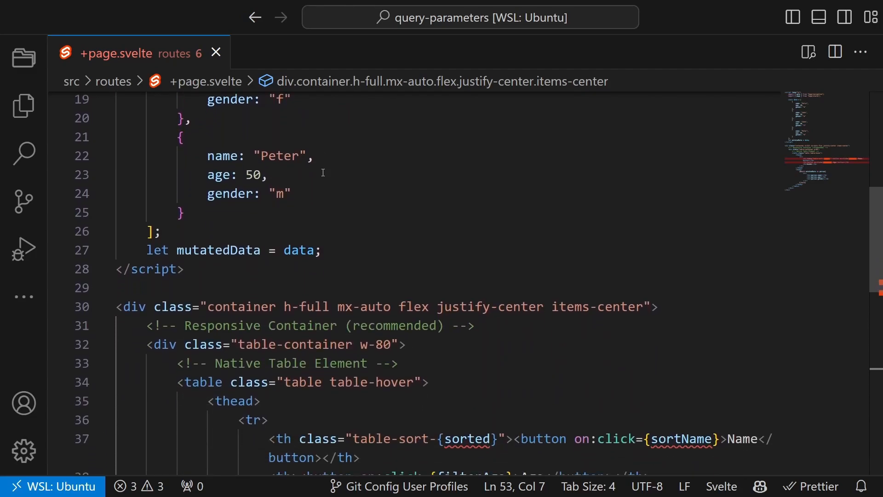
{"action": "scroll", "scroll_direction": "down", "scroll_amount": 3}
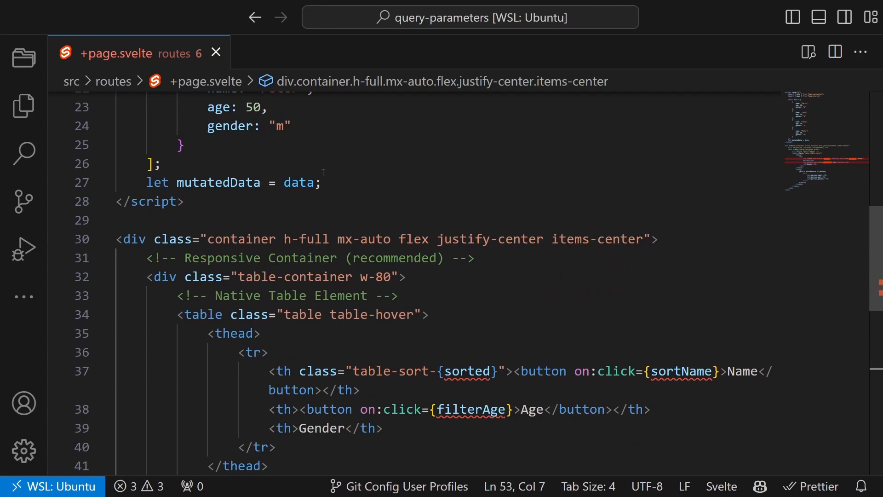
{"action": "scroll", "scroll_direction": "down", "scroll_amount": 3}
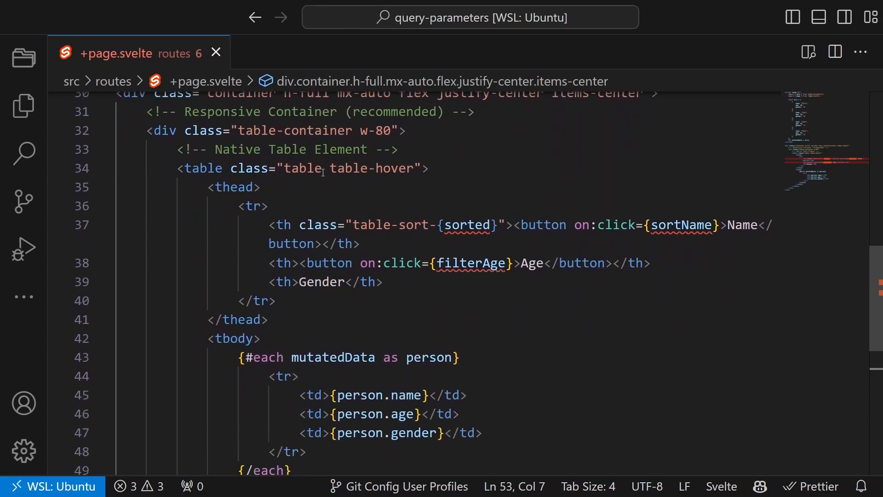
{"action": "scroll", "scroll_direction": "down", "scroll_amount": 3}
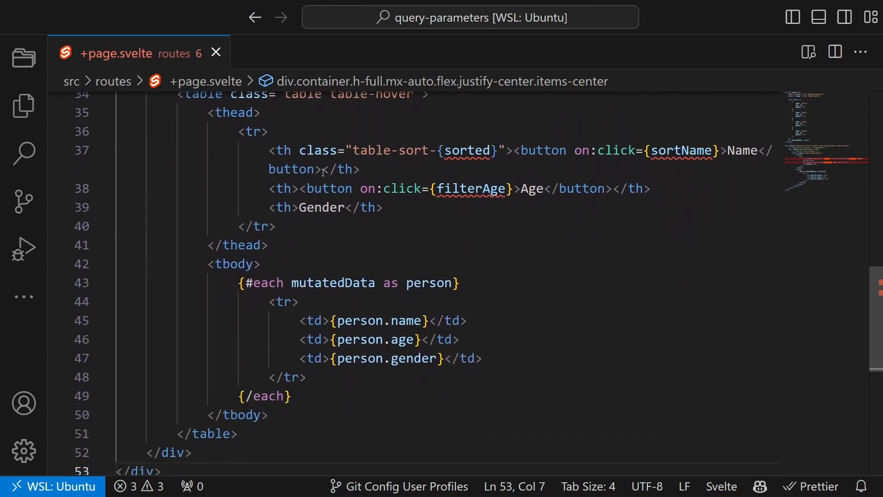
{"action": "scroll", "scroll_direction": "down", "scroll_amount": 3}
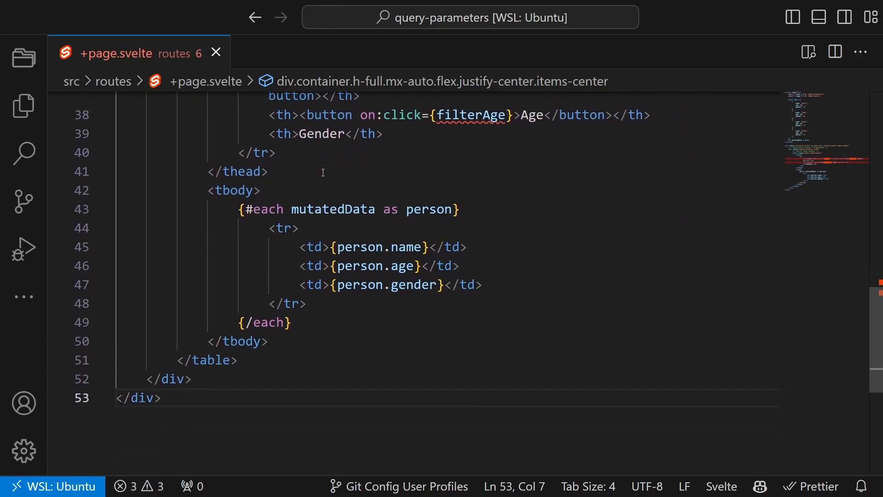
{"action": "scroll", "scroll_direction": "up", "scroll_amount": 3}
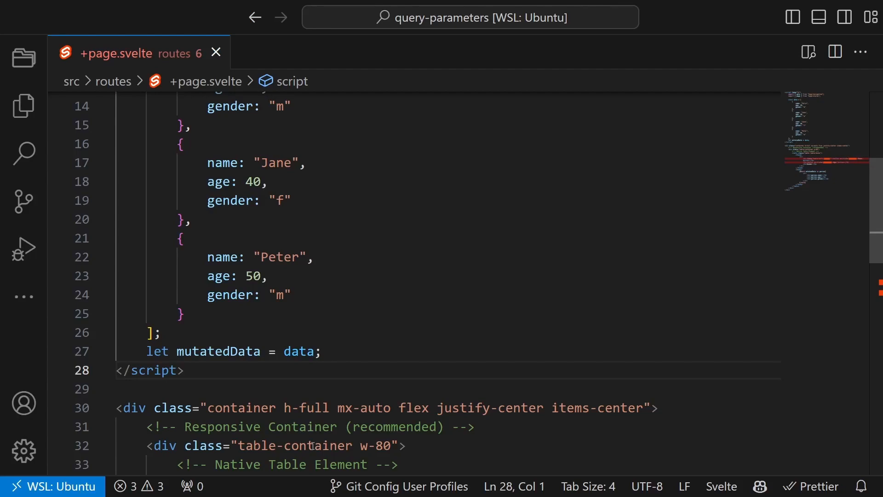
- Declare searchParams as sort=asc&ageMin=0, with sorted = 'asc' and greaterThan = 0
{"action": "key", "text": "Enter"}
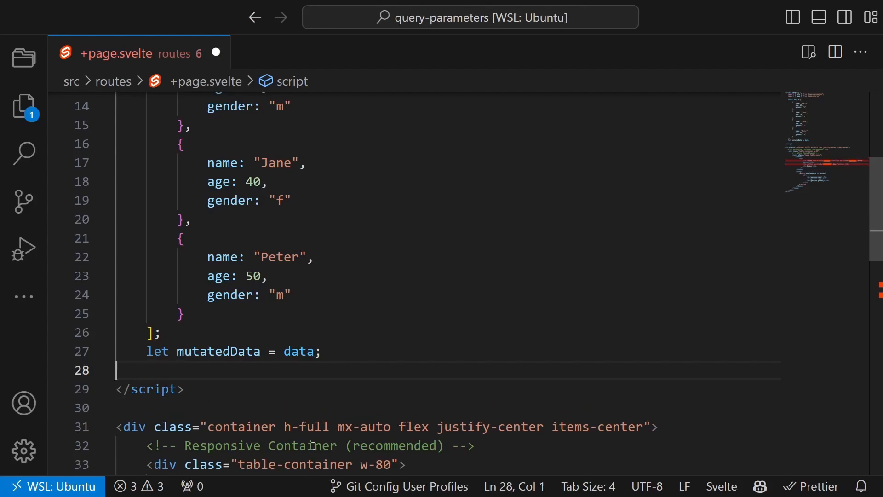
{"action": "type", "text": "const searchParams = new URLSearchParams(\"sort=asc&ageMin=0\");"}
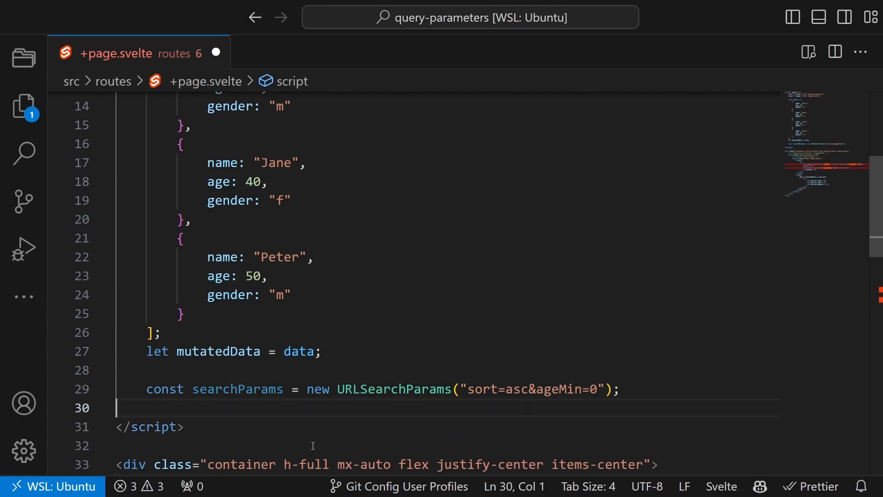
{"action": "type", "text": "let sorted = 'asc';"}
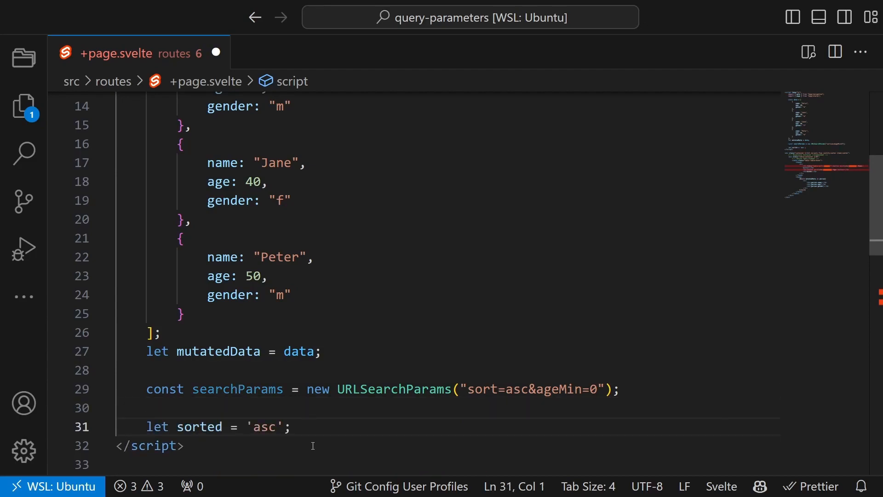
{"action": "type", "text": "let greaterThan = 0;"}
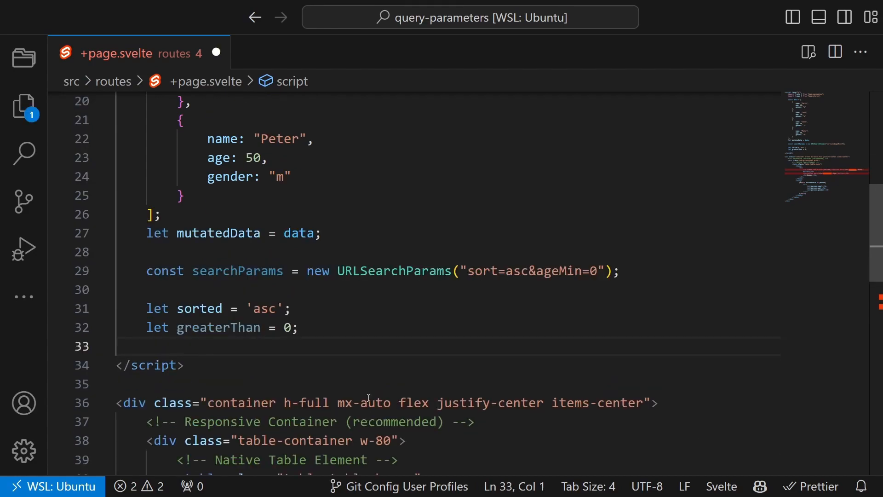
- Start a $: block setting sorted and greaterThan from the URL's sort and ageMin parameters
{"action": "type", "text": "$: {"}
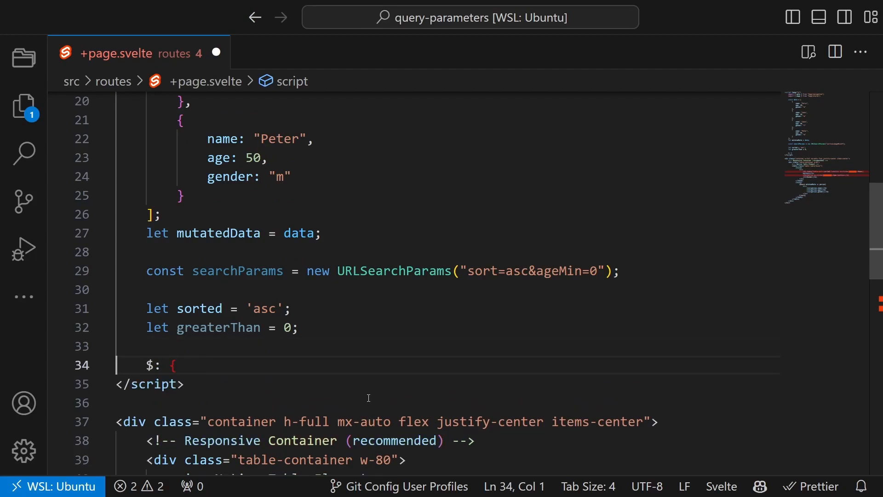
{"action": "type", "text": "sorted = $page.url.searchParams.get(\"sort\") || 'asc';"}
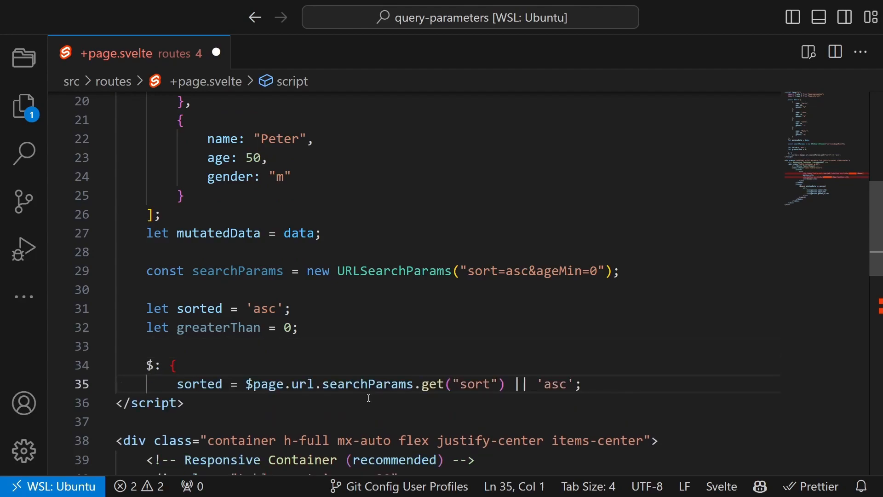
{"action": "type", "text": "greaterThan = parseInt($page.url.searchParams.get(\"ageMin\")?.toString() || '0');"}
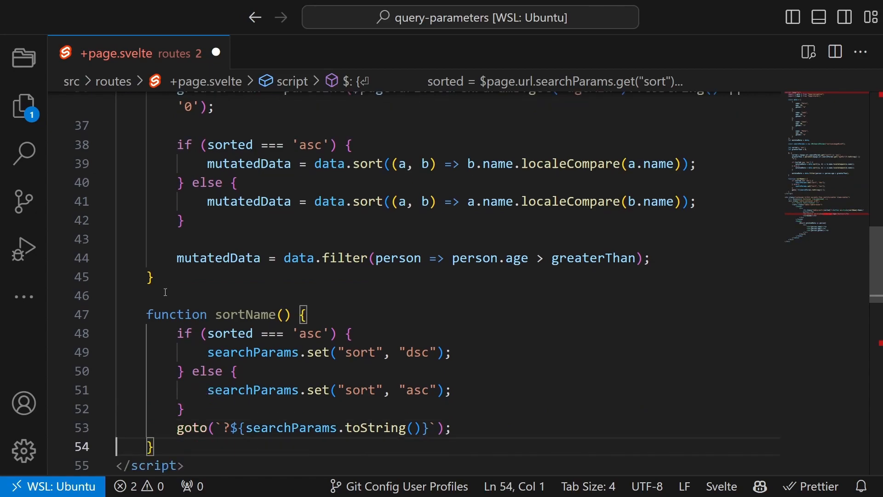
{"action": "scroll", "scroll_direction": "down", "scroll_amount": 3}
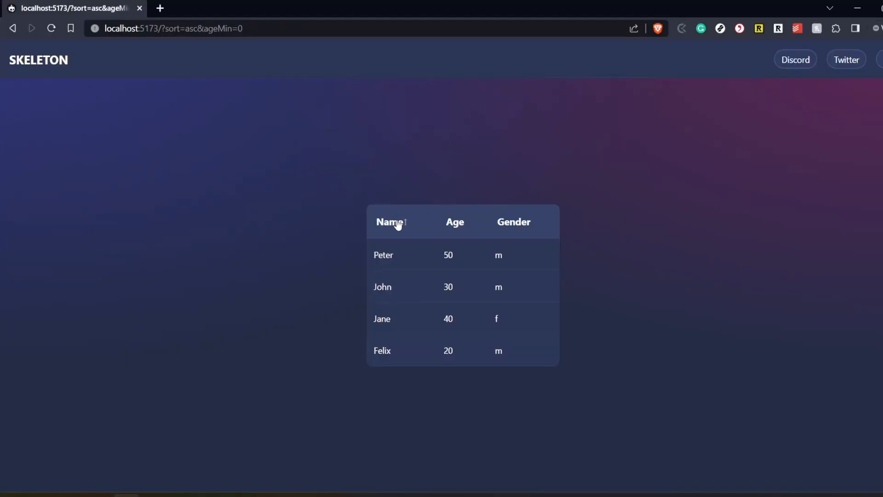
- Click the Name header in Brave to apply sort=dsc&ageMin=30, leaving Jane and Peter
{"action": "left_click", "coordinate": [390, 221]}
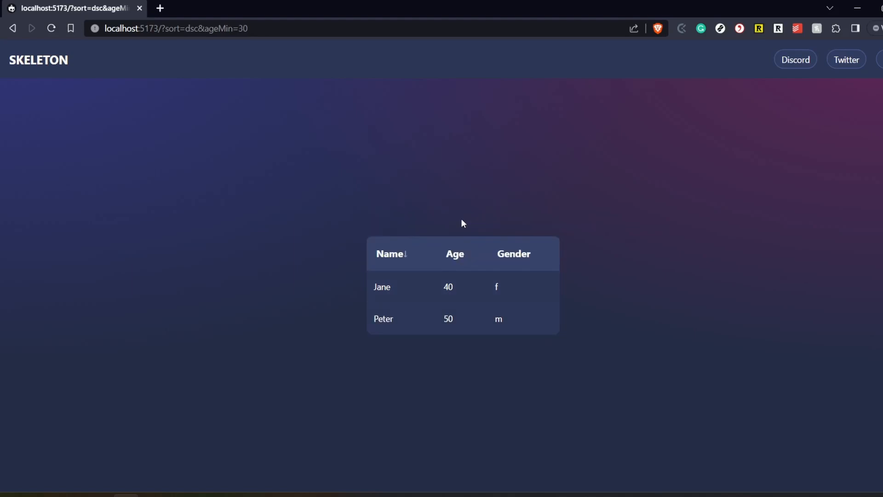